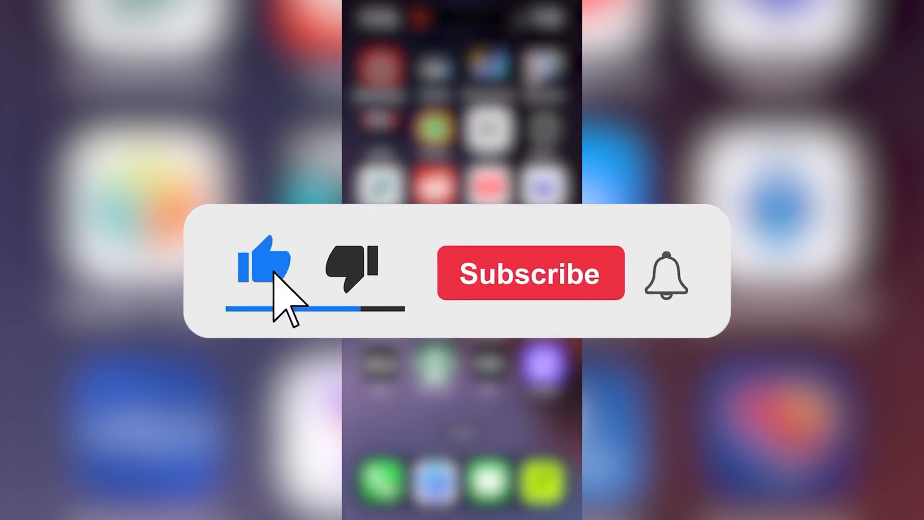
- Enter Settings, then bring up Control Center in edit mode with controls removable
click(528, 273)
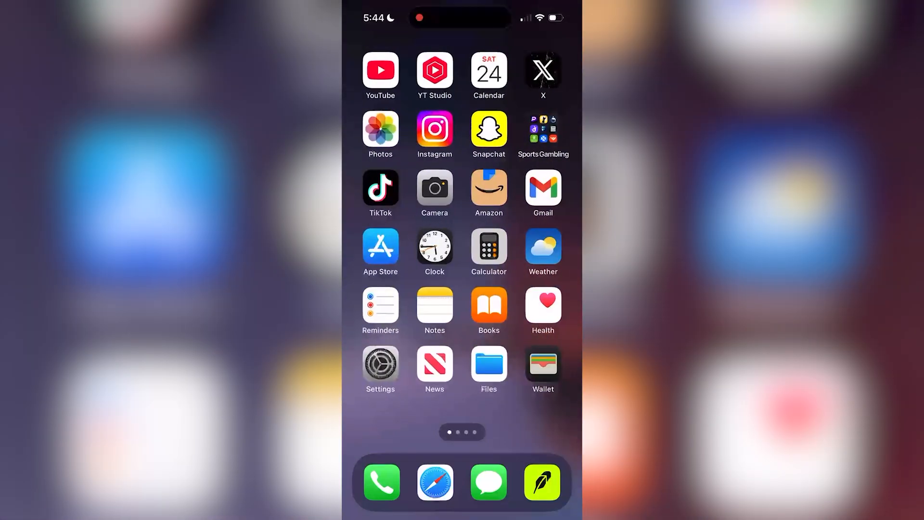
click(379, 370)
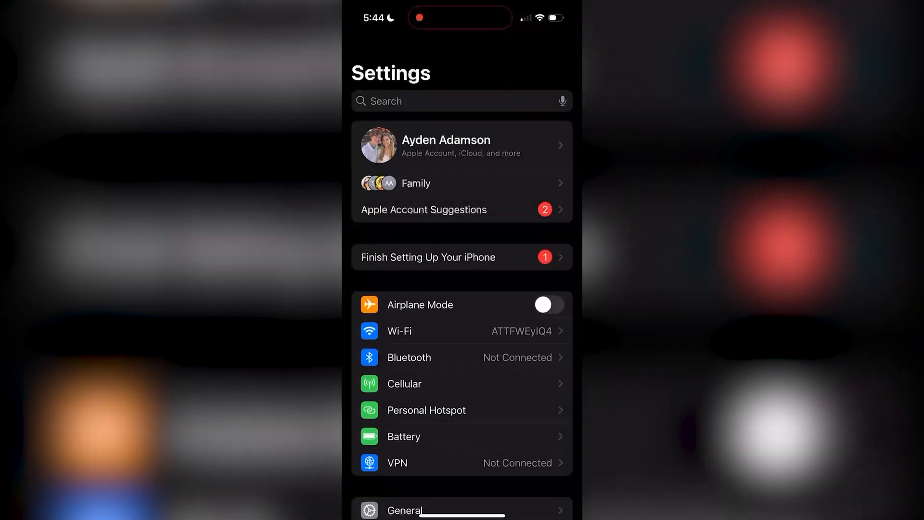
click(399, 330)
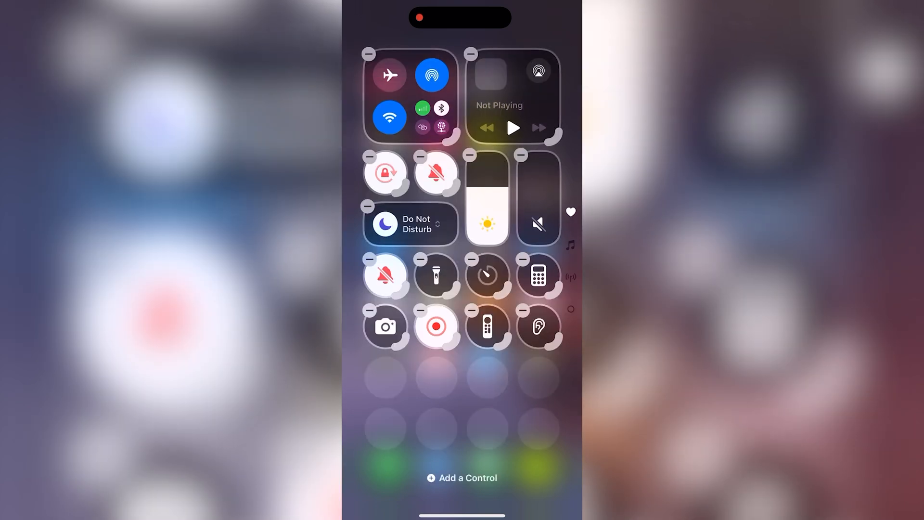
- Search the Add a Control gallery for "Scree" to surface Screen Mirroring
click(461, 477)
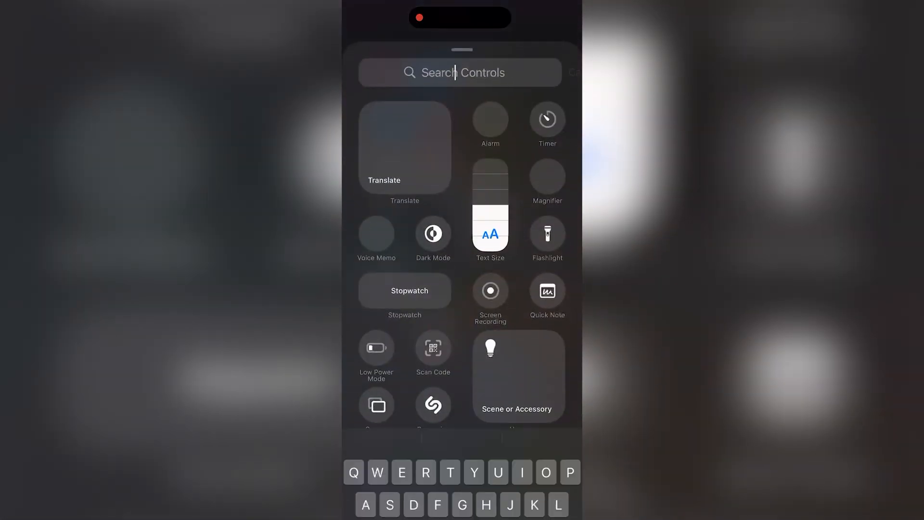
text(Scree)
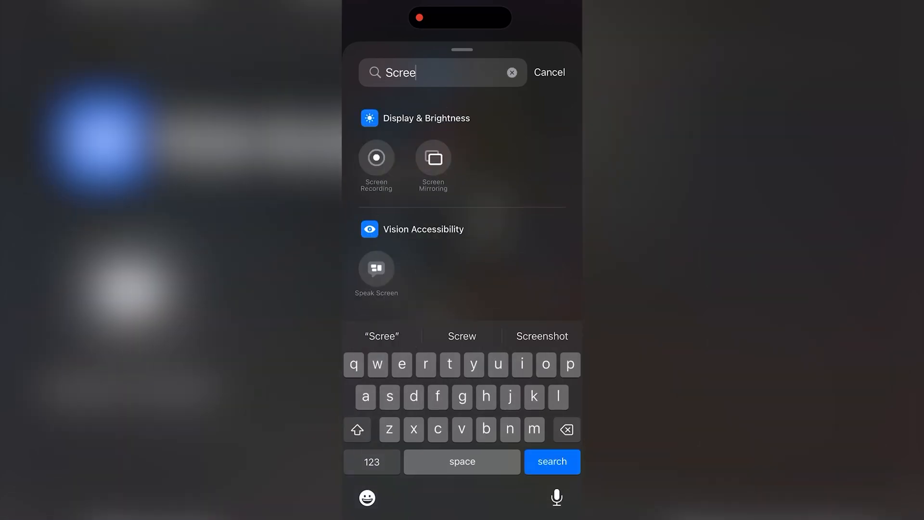